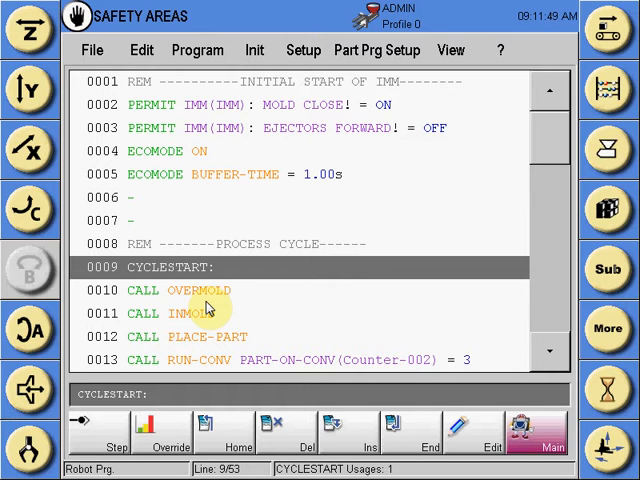
pyautogui.moveTo(304, 50)
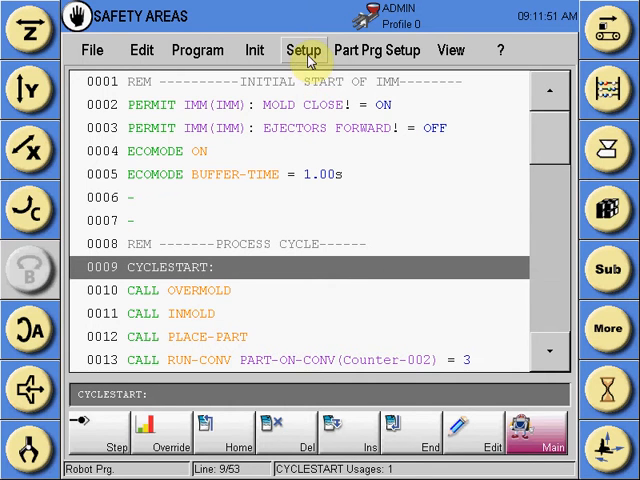
# Step: Open the Setup menu listing the robot program's setup definitions
pyautogui.click(304, 50)
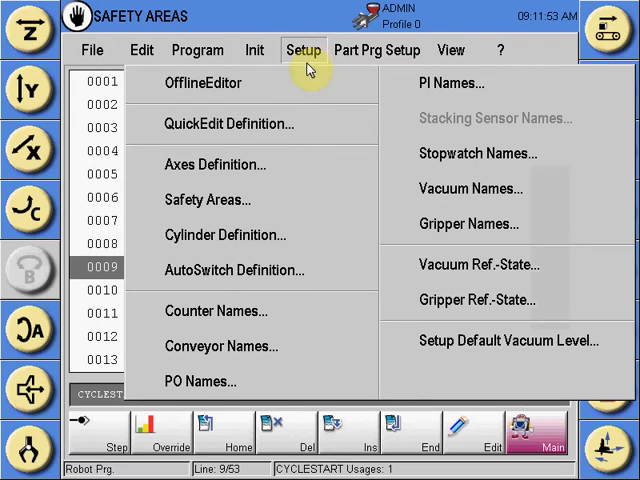
pyautogui.moveTo(210, 200)
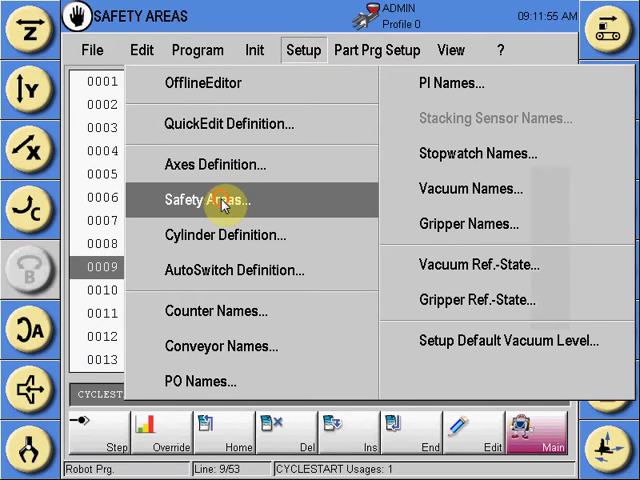
# Step: Open the Safety Areas overview showing Working Area, TRAVERSE and CONVEYOR
pyautogui.click(212, 200)
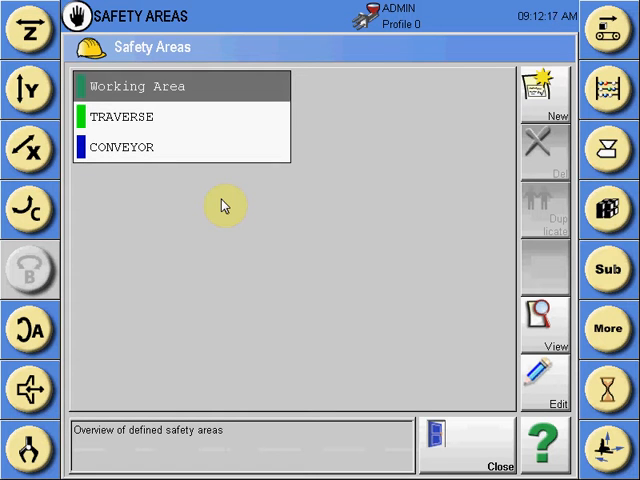
pyautogui.moveTo(538, 96)
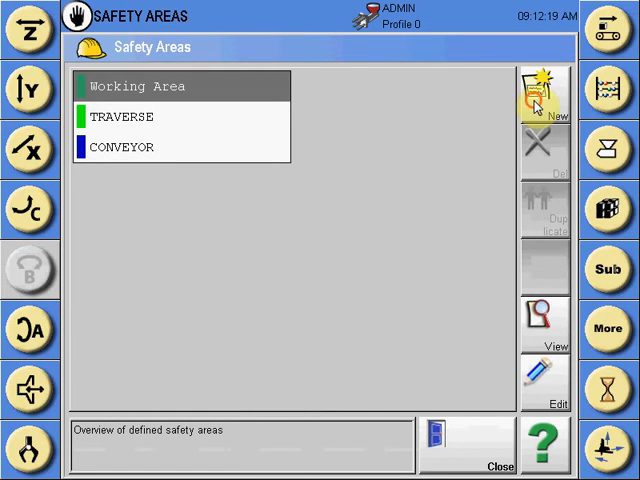
# Step: Create a new safety area and name it MOLD
pyautogui.click(540, 96)
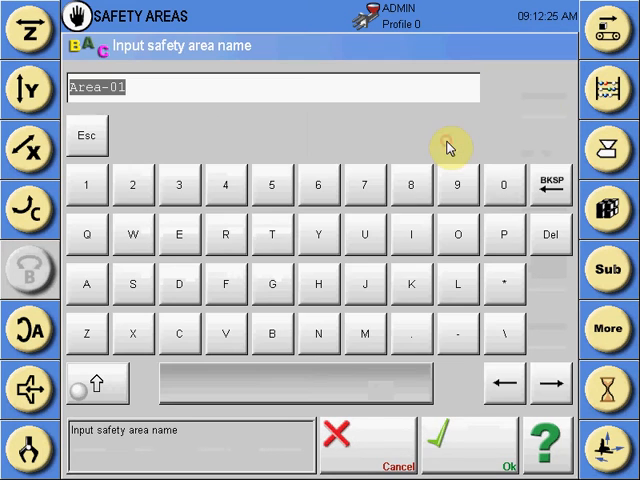
pyautogui.write('MOLD')
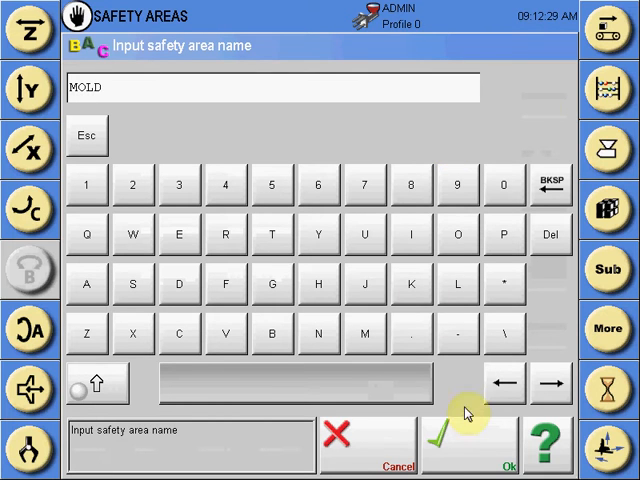
# Step: Accept the MOLD name and make the area inclusive instead of exclusionary
pyautogui.click(464, 440)
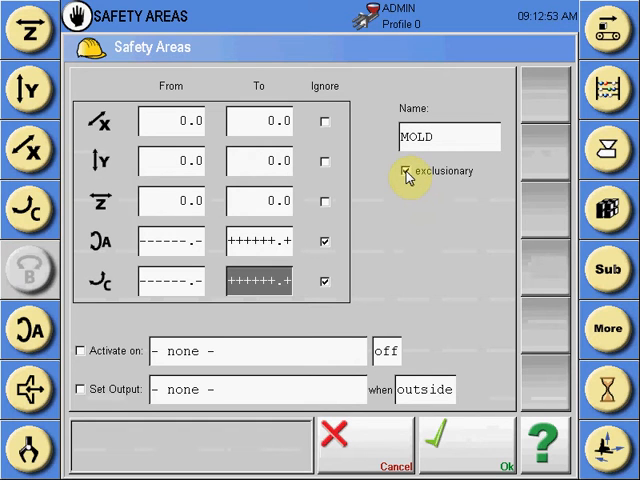
pyautogui.click(404, 170)
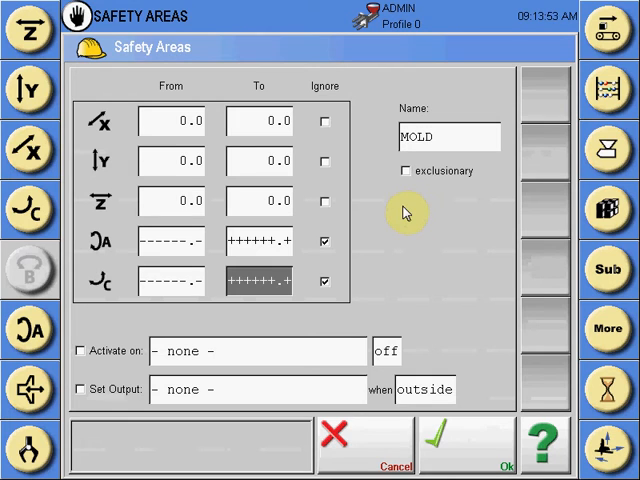
pyautogui.moveTo(344, 168)
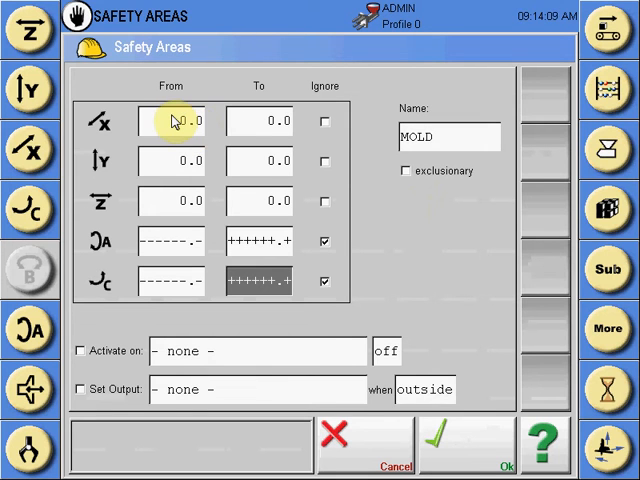
# Step: Set the MOLD area's X-axis lower limit to 75.0 via numeric input
pyautogui.click(172, 120)
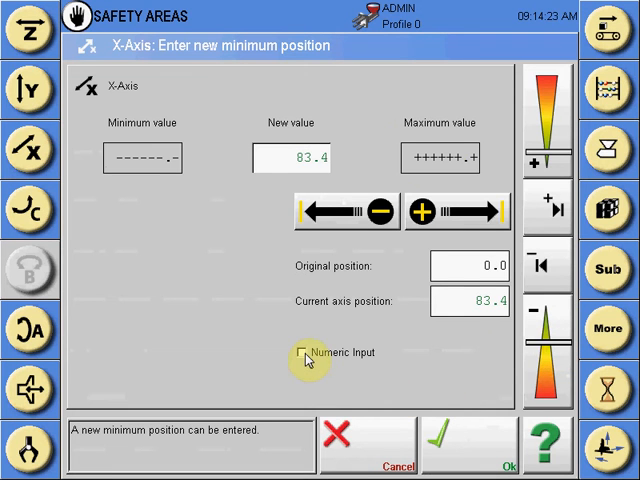
pyautogui.click(302, 352)
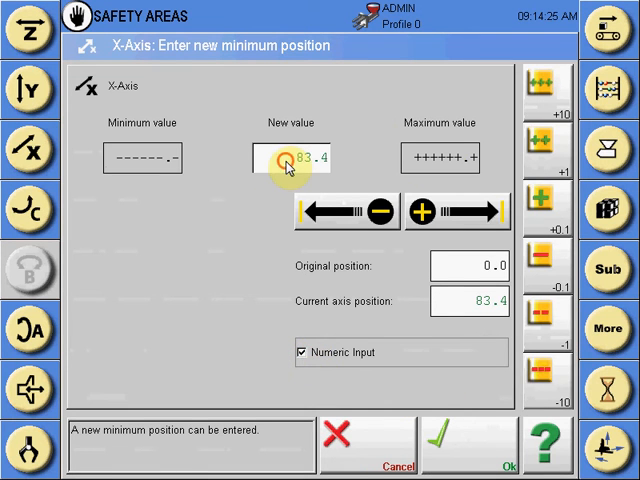
pyautogui.click(288, 158)
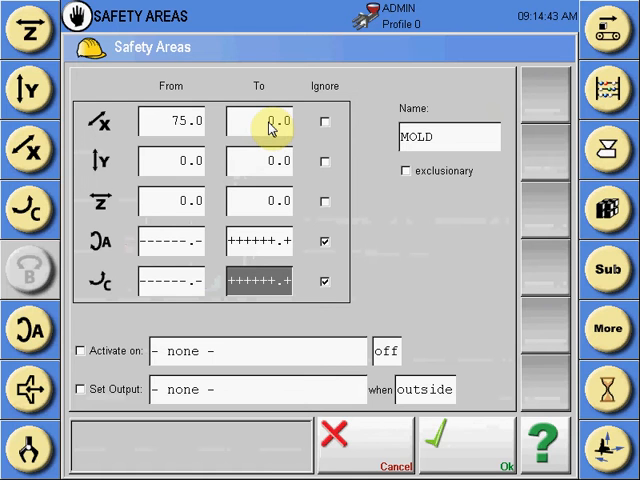
# Step: Set the MOLD area's X-axis upper limit to 225.0, giving an X range of 75.0–225.0
pyautogui.click(262, 120)
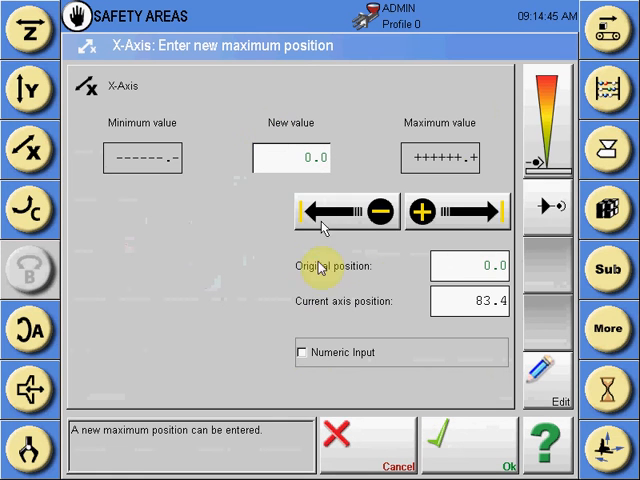
pyautogui.click(302, 352)
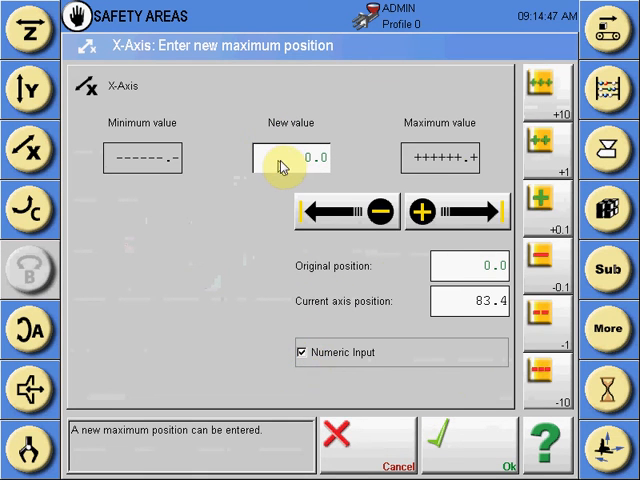
pyautogui.click(290, 158)
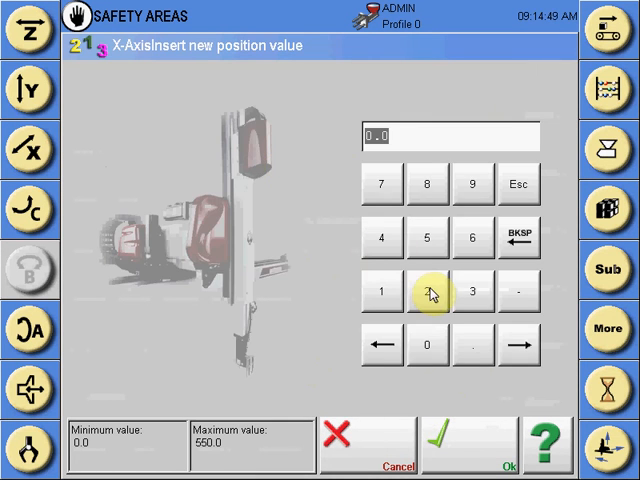
pyautogui.click(432, 240)
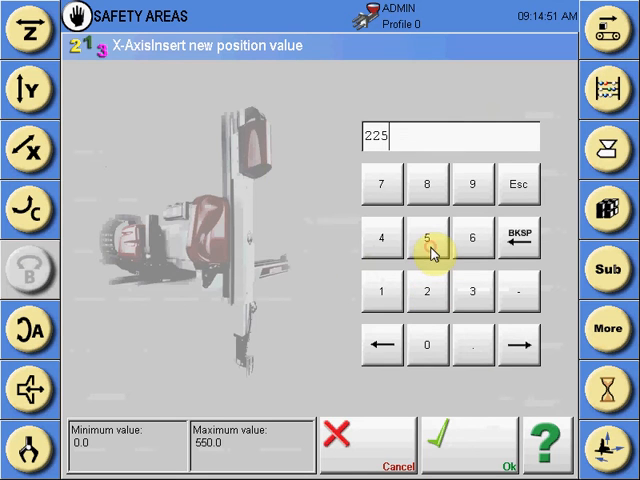
pyautogui.click(438, 440)
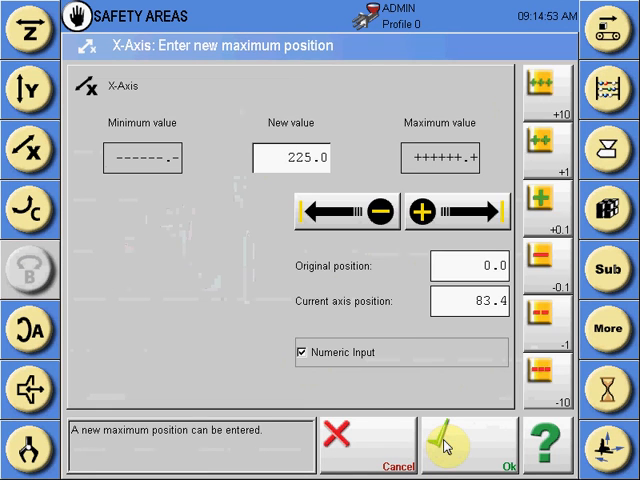
pyautogui.click(472, 444)
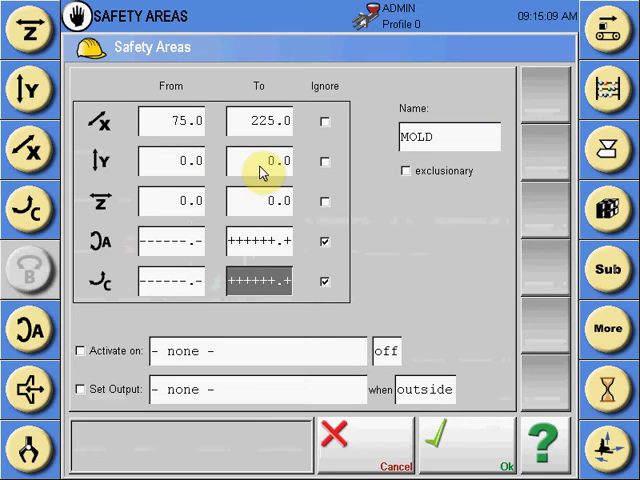
# Step: Set the Y-axis upper limit to 400.0 from the robot position, giving 0.0–400.0
pyautogui.click(262, 162)
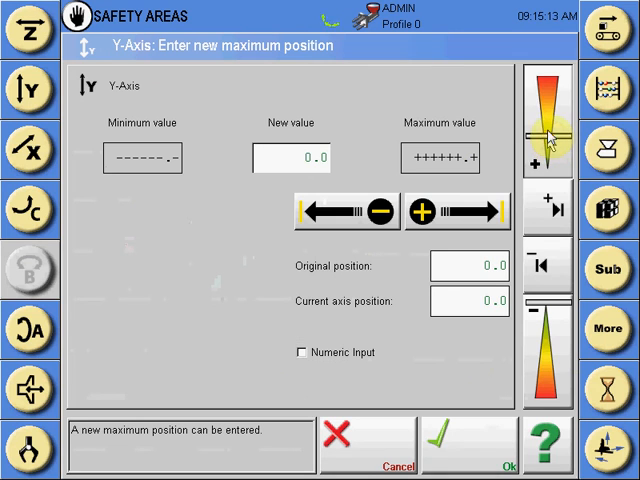
pyautogui.click(548, 110)
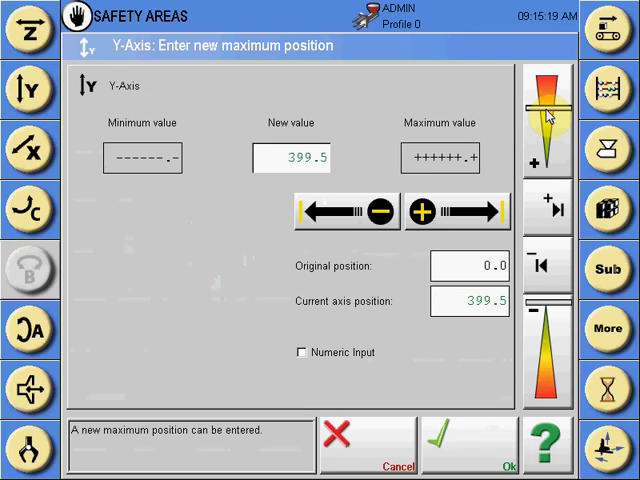
pyautogui.click(548, 208)
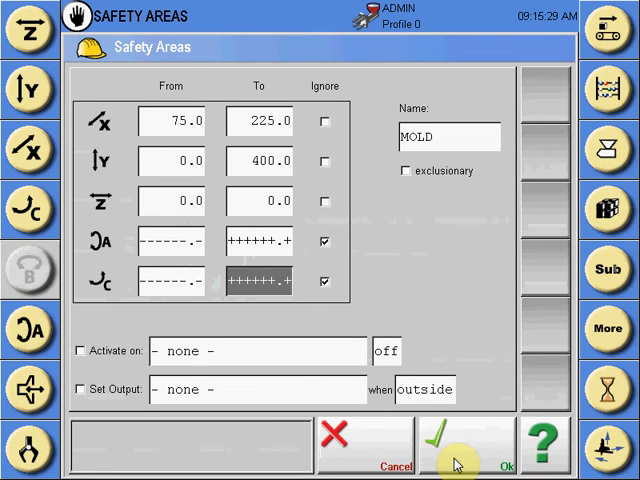
pyautogui.moveTo(360, 402)
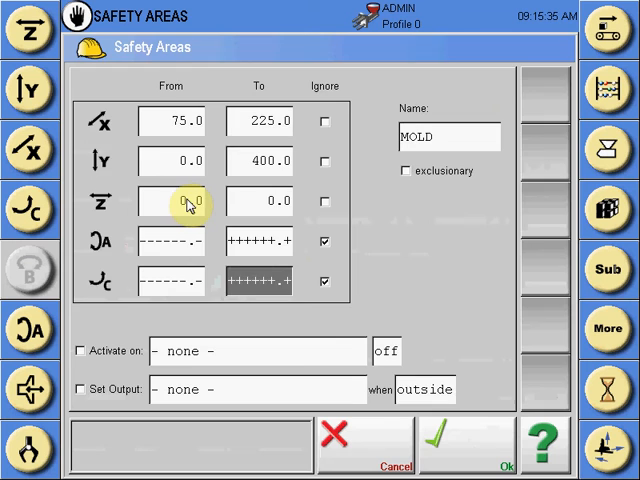
# Step: Set the Z-axis lower limit to 1500.4 from the taught axis position
pyautogui.click(172, 200)
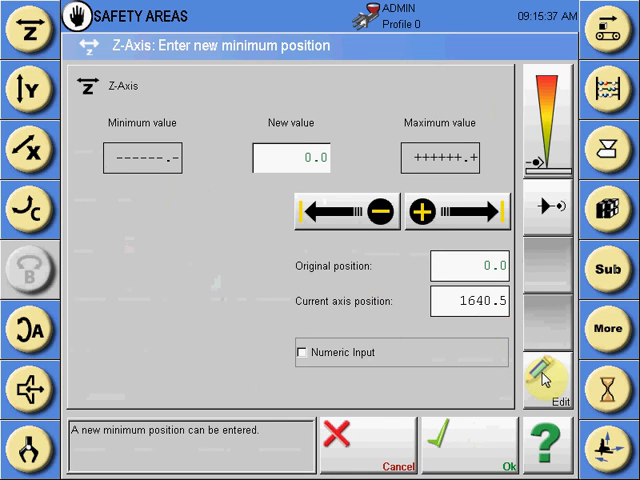
pyautogui.click(548, 378)
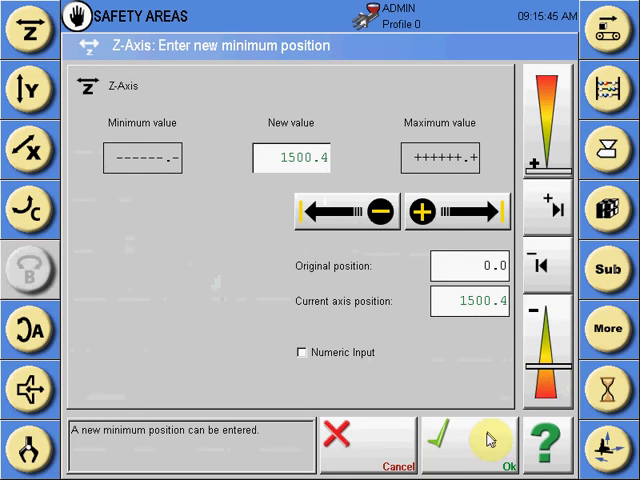
pyautogui.click(492, 436)
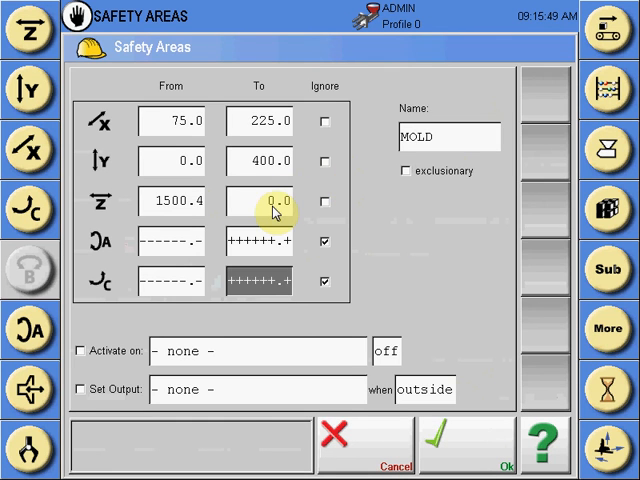
# Step: Jog the Z axis up and set the Z-axis upper limit to 1740.5
pyautogui.click(260, 200)
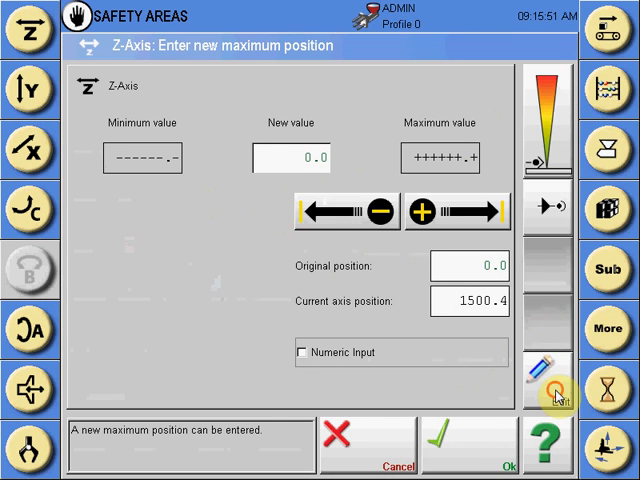
pyautogui.click(548, 130)
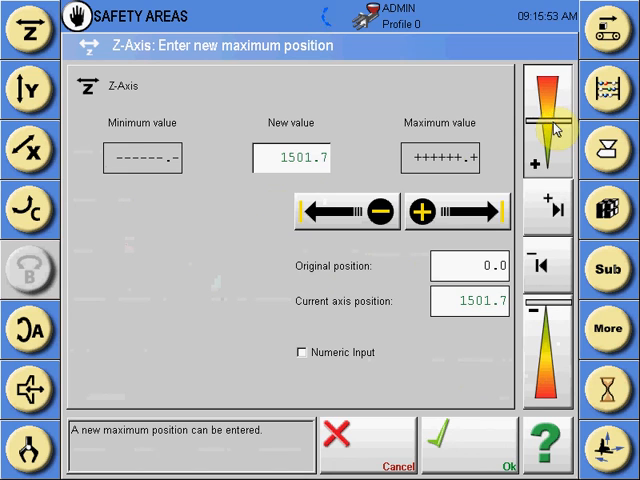
pyautogui.click(548, 120)
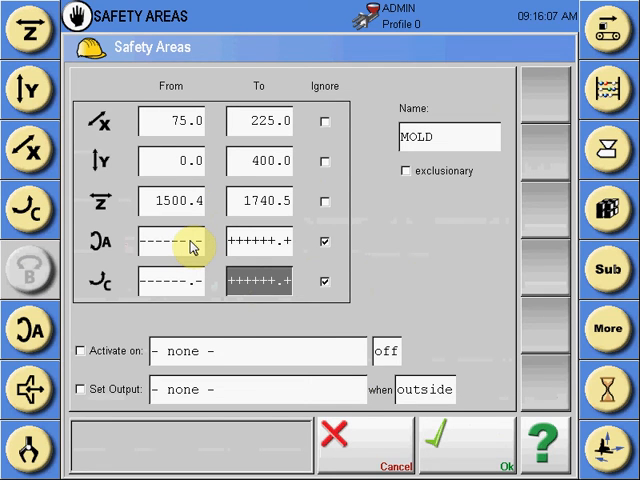
# Step: Drive the A axis to 0.0 and set the A-axis limits to 0.0–0.0
pyautogui.click(170, 240)
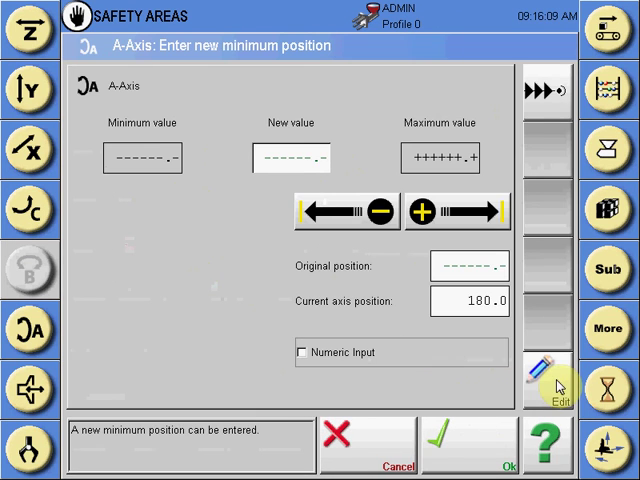
pyautogui.click(556, 376)
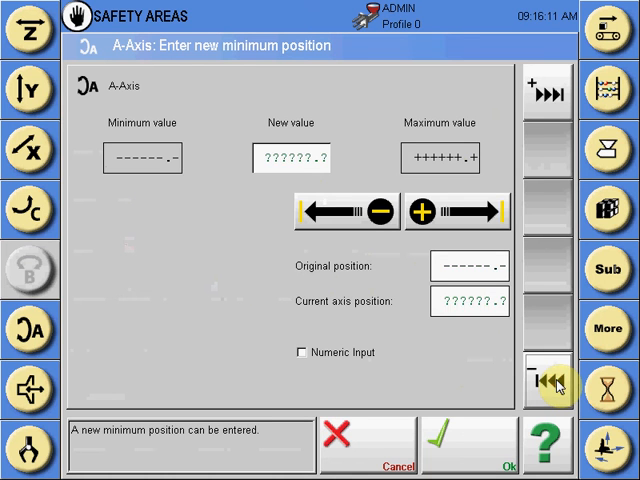
pyautogui.click(468, 440)
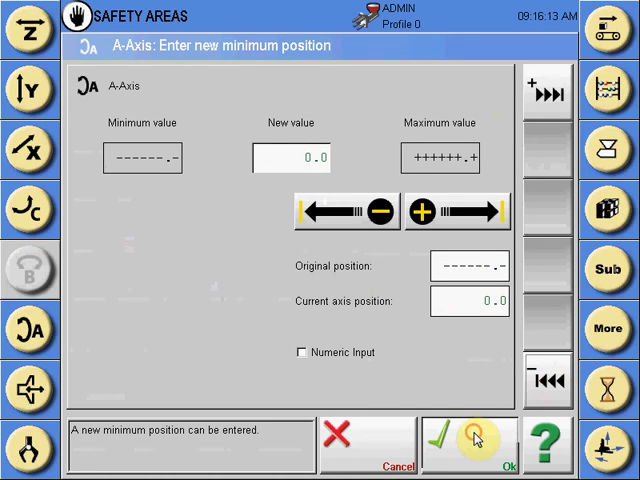
pyautogui.click(468, 438)
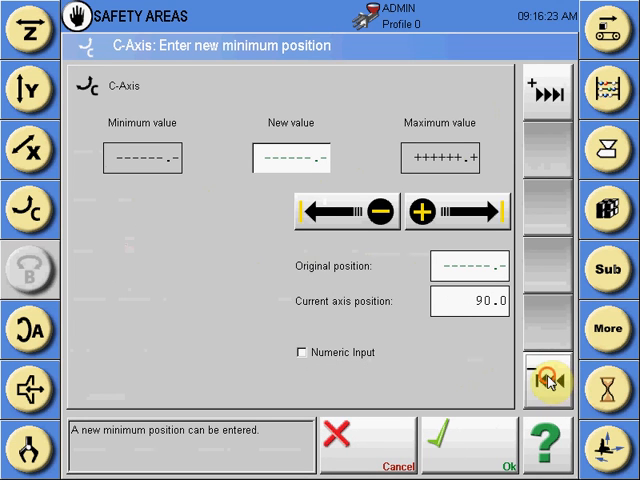
# Step: Drive the C axis to 0.0 and set the C-axis limits to 0.0–0.0
pyautogui.click(548, 380)
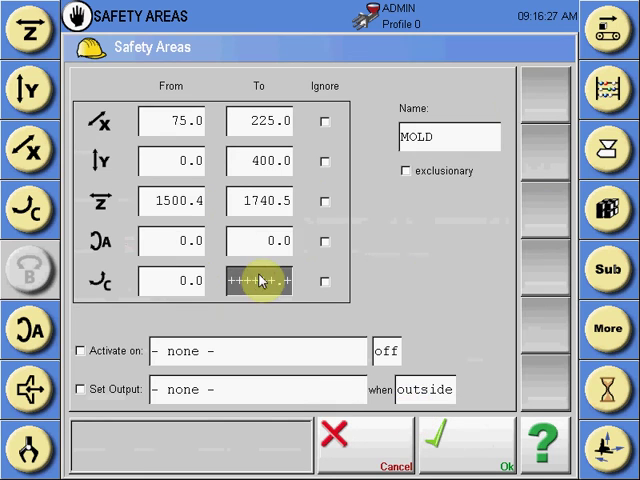
pyautogui.click(258, 280)
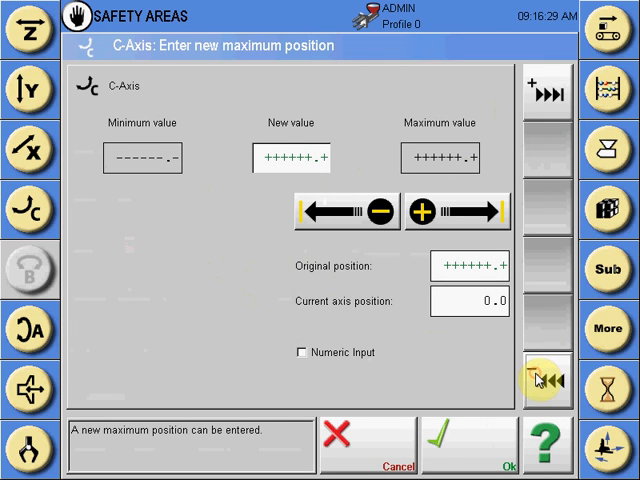
pyautogui.click(466, 440)
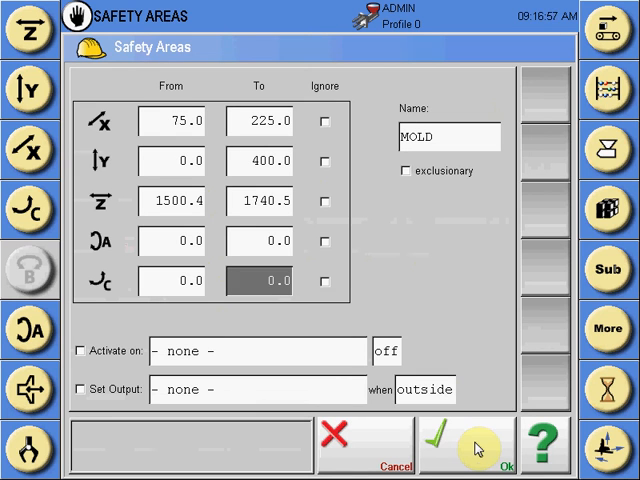
pyautogui.moveTo(444, 192)
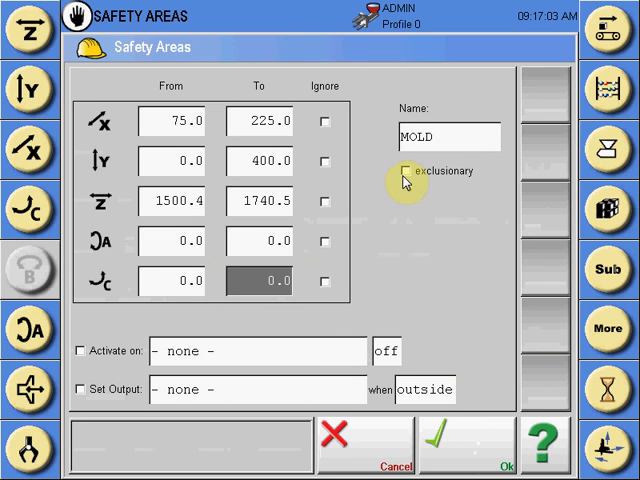
pyautogui.moveTo(408, 218)
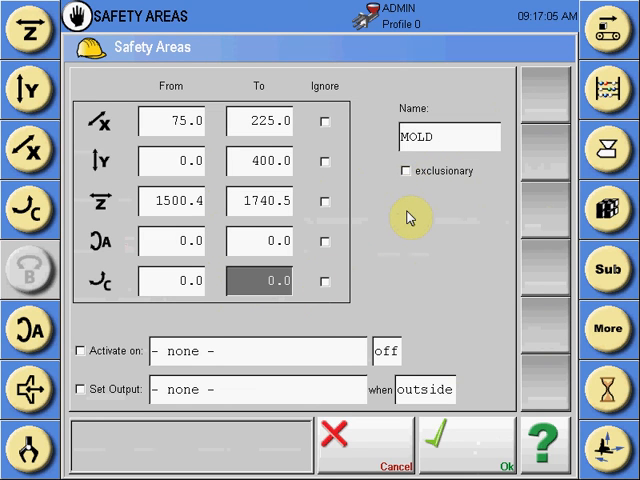
pyautogui.moveTo(384, 204)
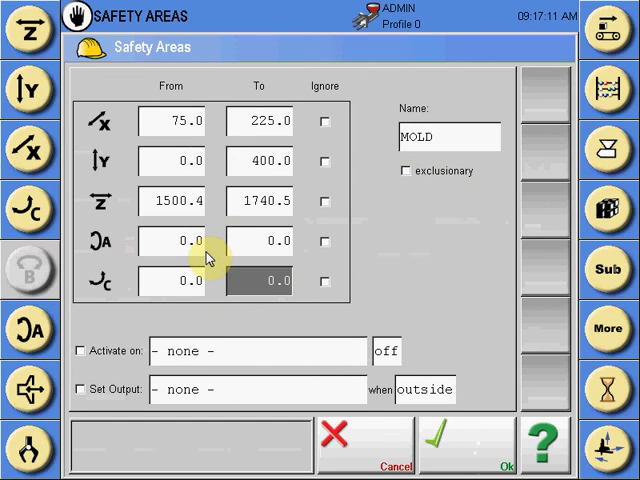
pyautogui.moveTo(108, 372)
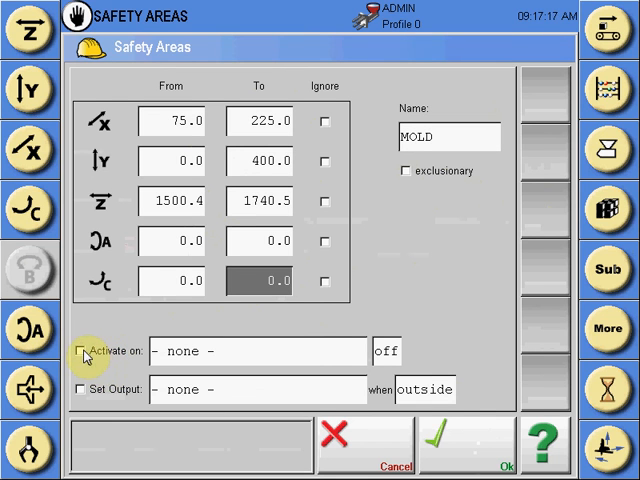
# Step: Enable 'Activate on' with no input signal chosen and switch the activation state from off to on
pyautogui.click(80, 352)
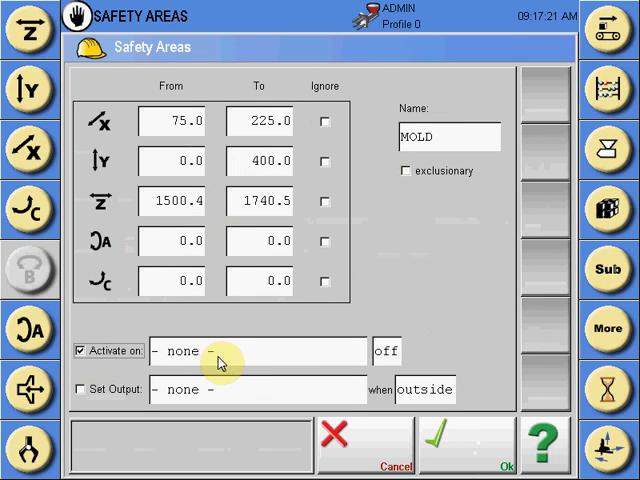
pyautogui.click(258, 350)
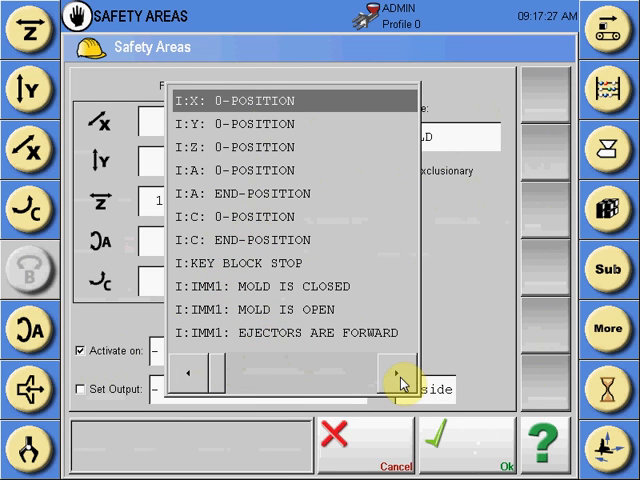
pyautogui.click(398, 372)
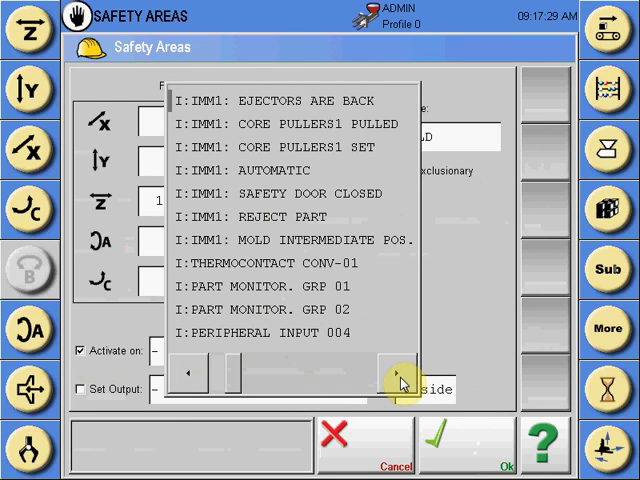
pyautogui.click(390, 372)
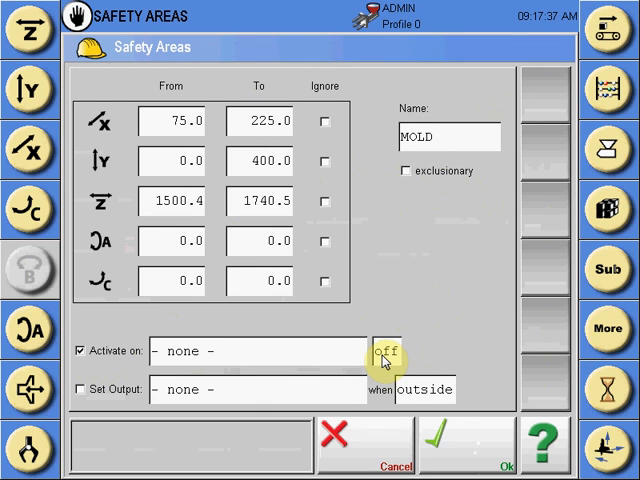
pyautogui.click(386, 352)
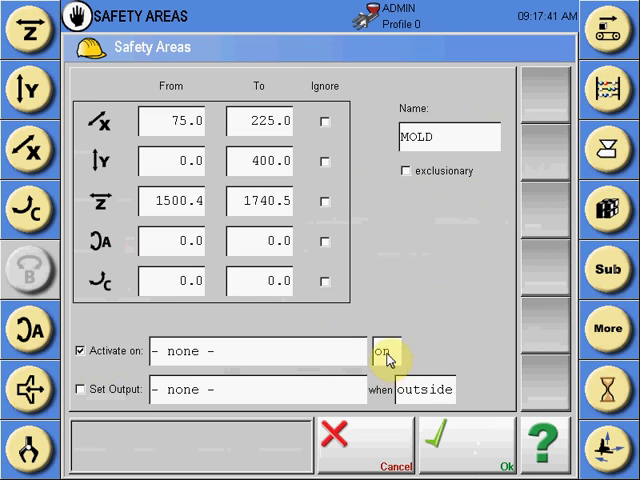
pyautogui.click(80, 350)
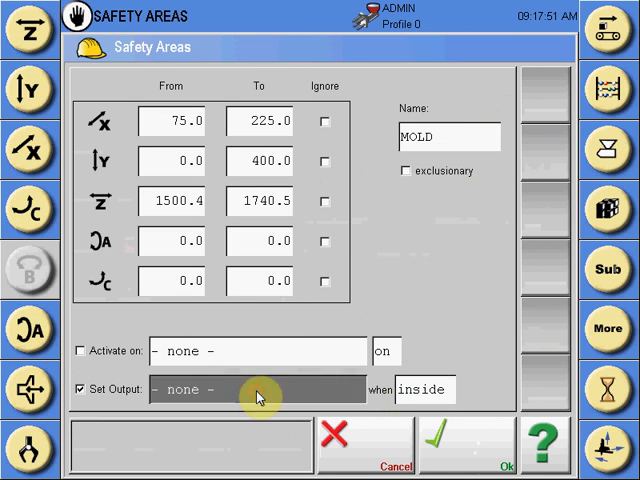
# Step: Confirm MOLD with OK so it joins Working Area, TRAVERSE and CONVEYOR in the list
pyautogui.click(256, 388)
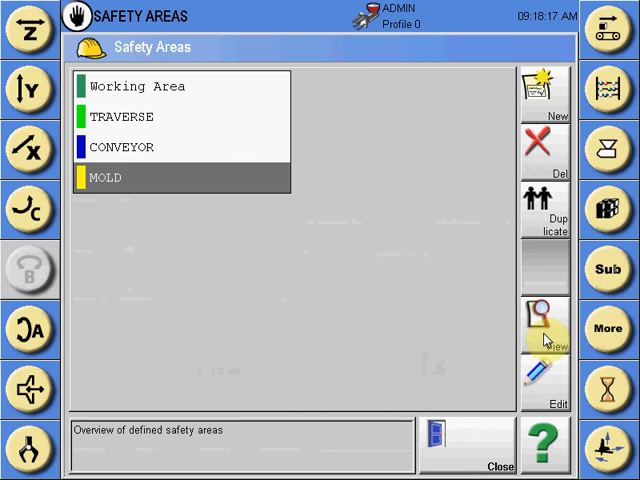
# Step: Show the defined safety areas in the 3D display via the View (magnifier) button
pyautogui.click(540, 318)
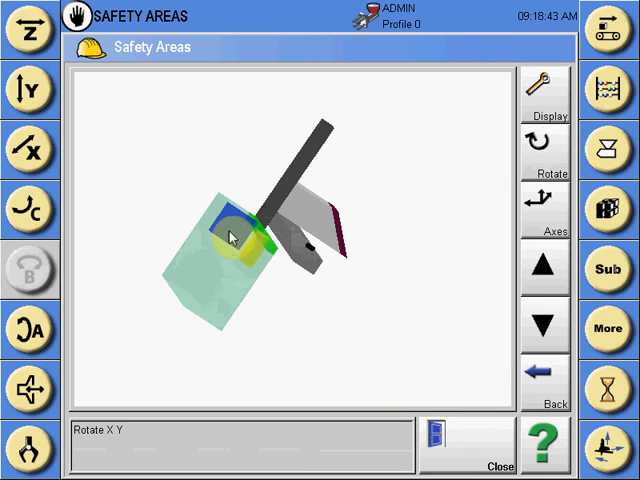
# Step: Orbit the 3D scene with Rotate X Y to view the MOLD area from the side
pyautogui.moveTo(232, 236); pyautogui.dragTo(236, 296)
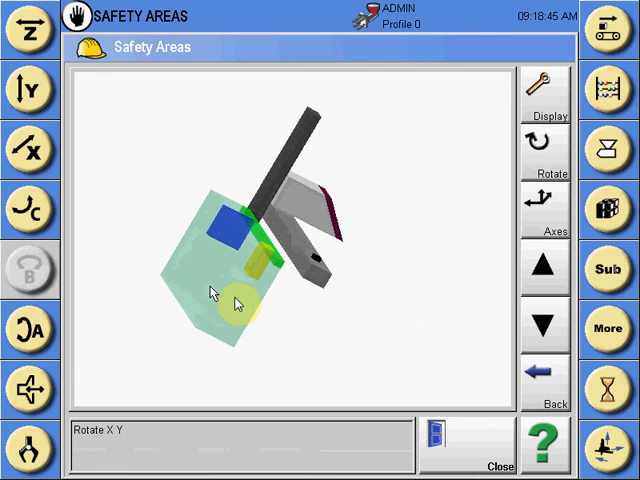
pyautogui.moveTo(236, 290); pyautogui.dragTo(284, 296)
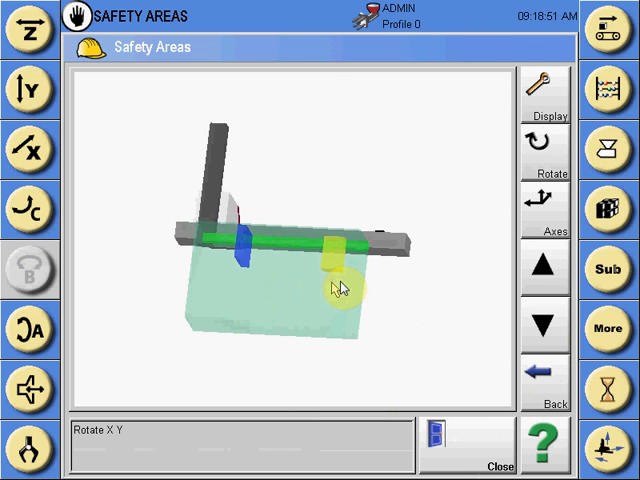
pyautogui.moveTo(336, 288); pyautogui.dragTo(388, 362)
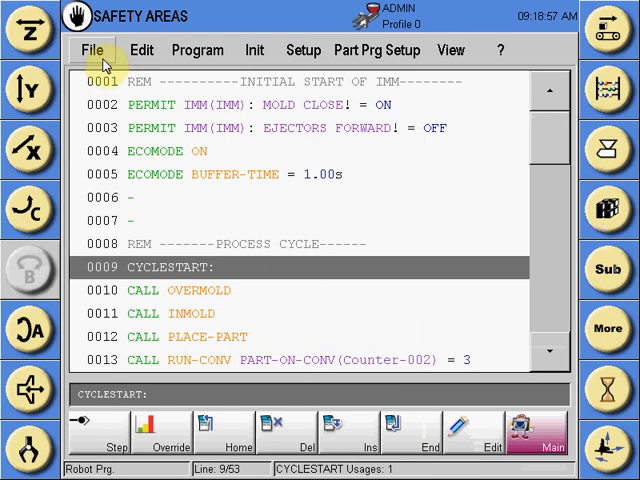
# Step: Start transferring the robot program to the CPU from the File menu
pyautogui.click(92, 50)
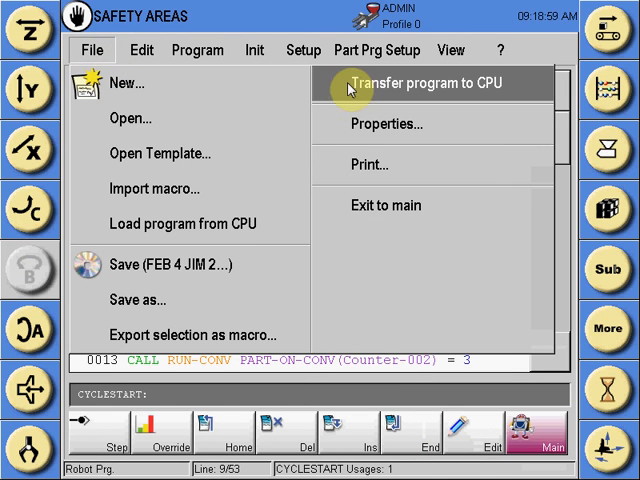
pyautogui.click(420, 84)
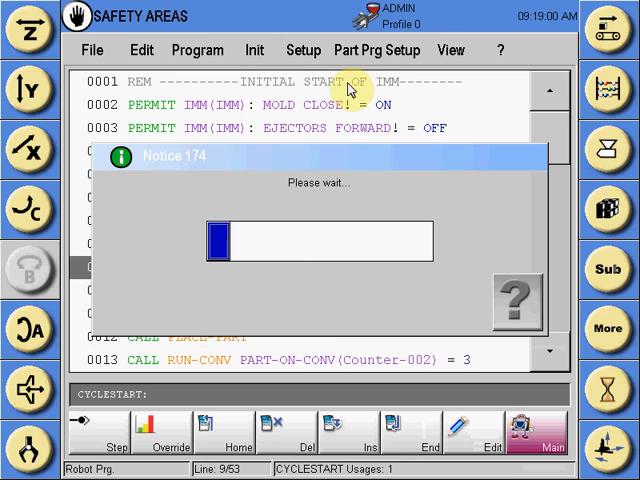